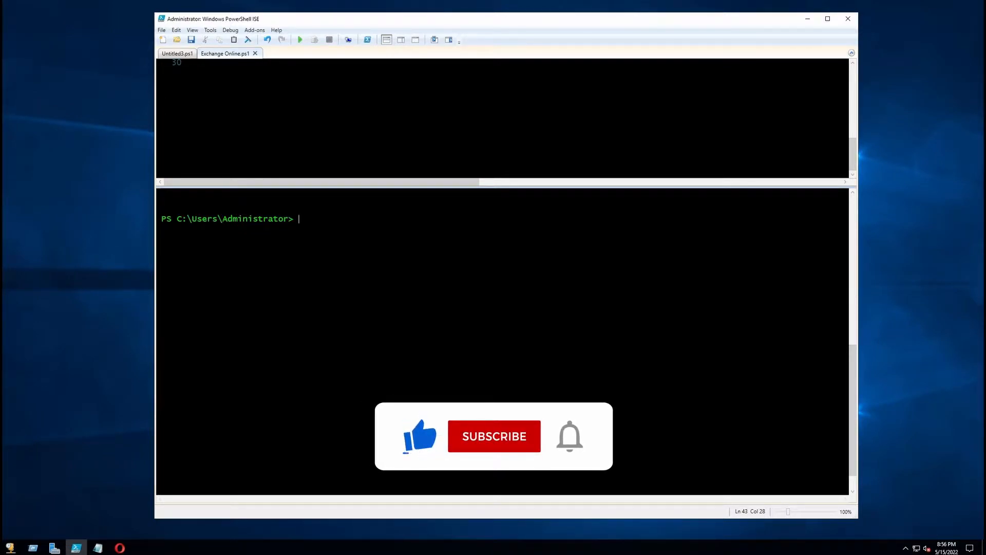
Run Get-CASMailbox -Identity Jdoe to list Jdoe's mailbox access settings, showing OWAEnabled True.
left_click(494, 436)
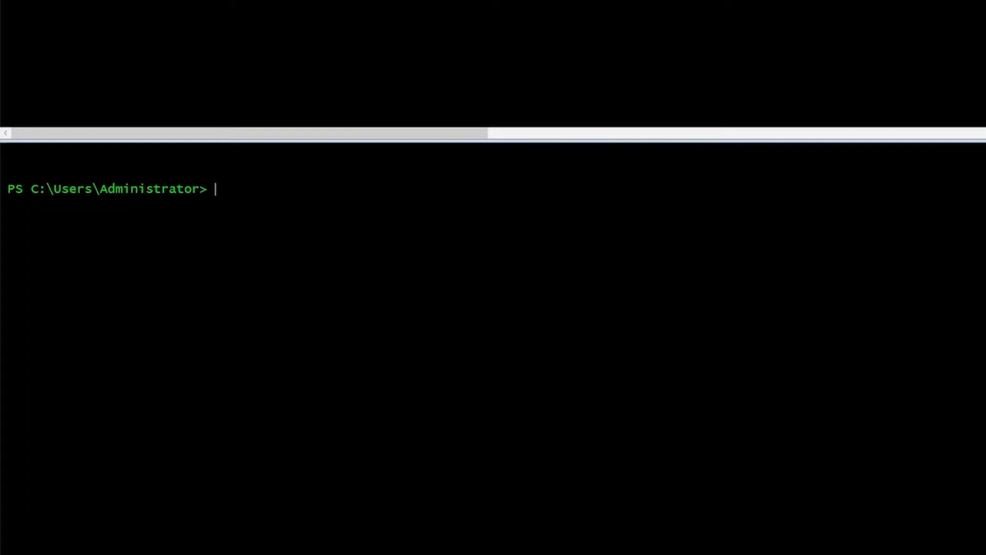
type("Get")
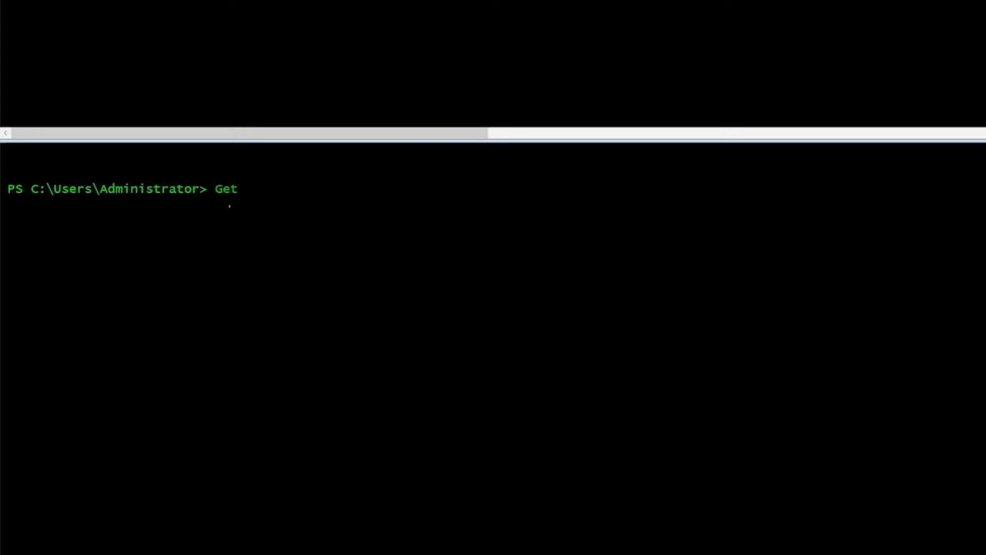
type("-CASMailbox -")
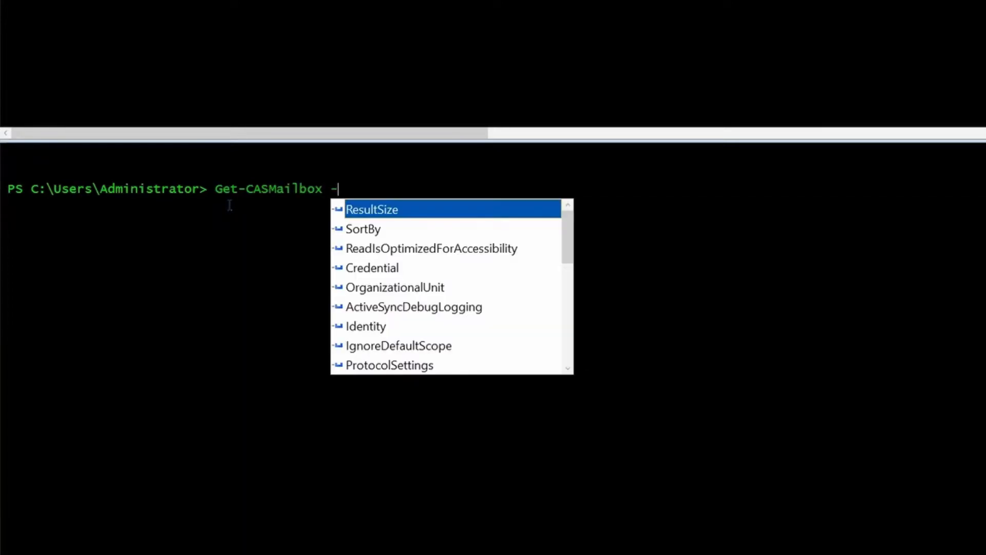
left_click(366, 325)
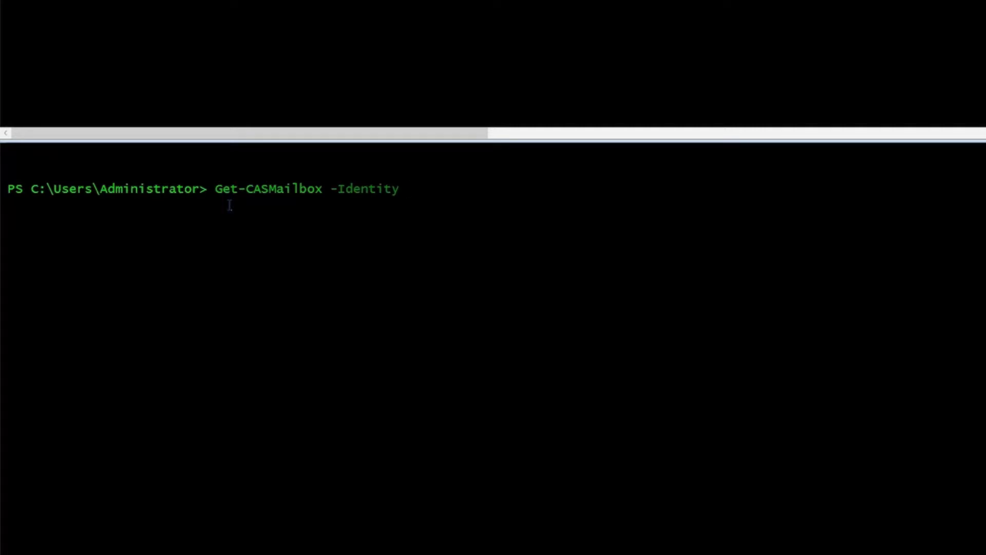
type("Jdoe")
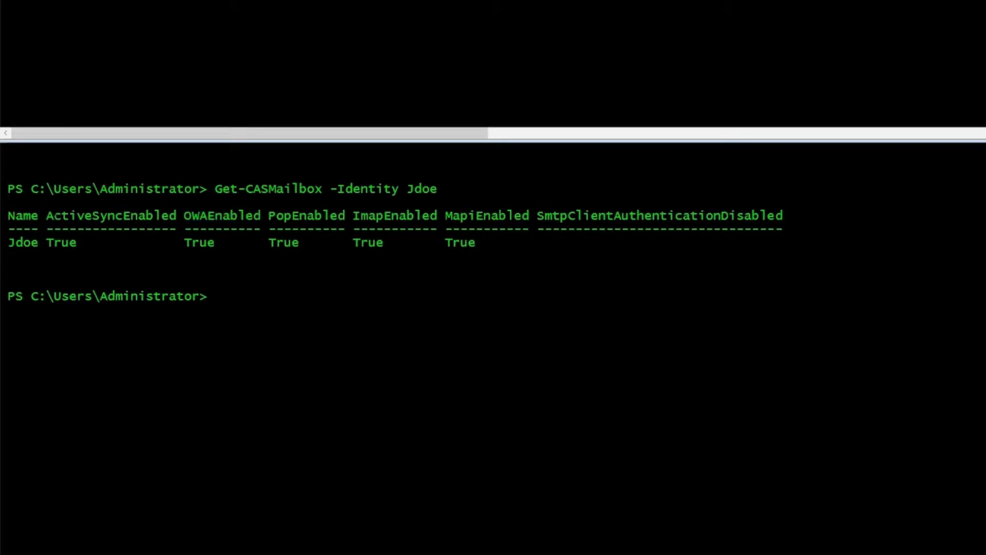
Highlight the OWAEnabled column in the results and begin a new Set- command.
double_click(111, 215)
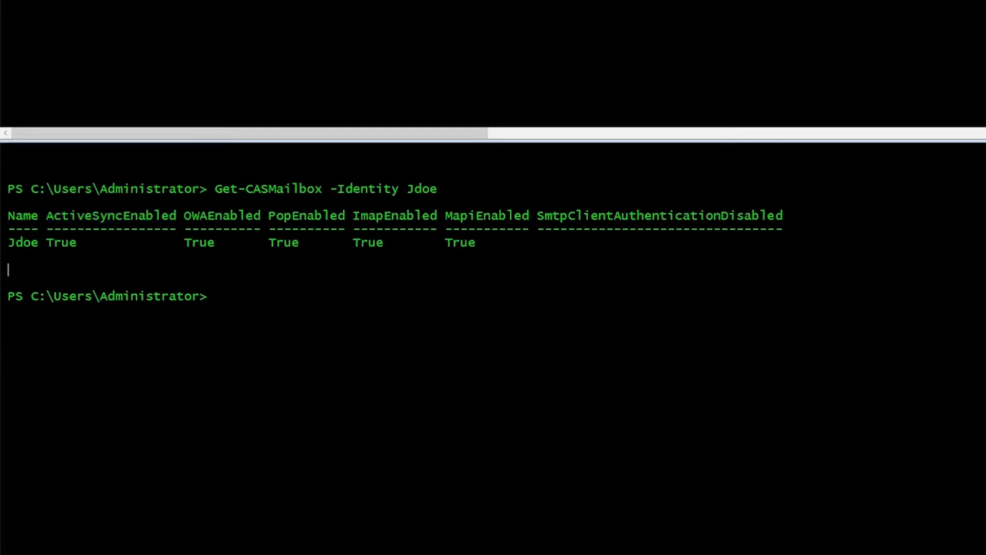
double_click(221, 215)
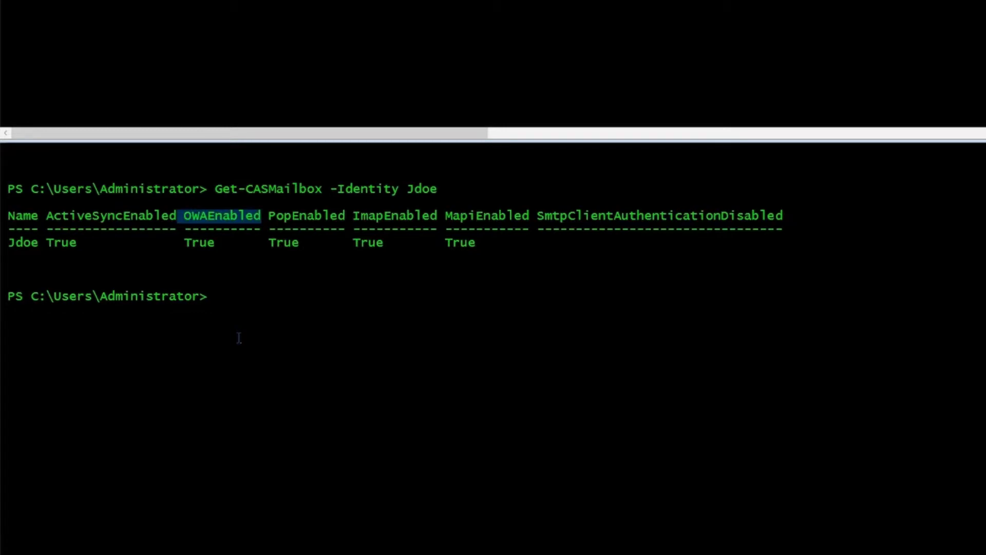
type("Set-")
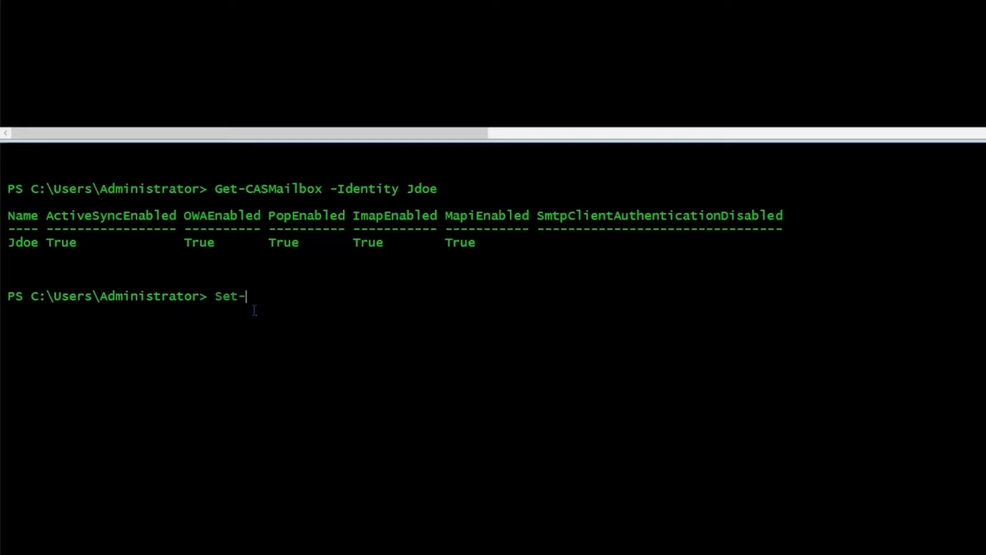
Run Set-CASMailbox -Identity Jdoe -OWAEnabled $false, then type Get-CASMailbox -Identity Jdoe to recheck.
type("CAS")
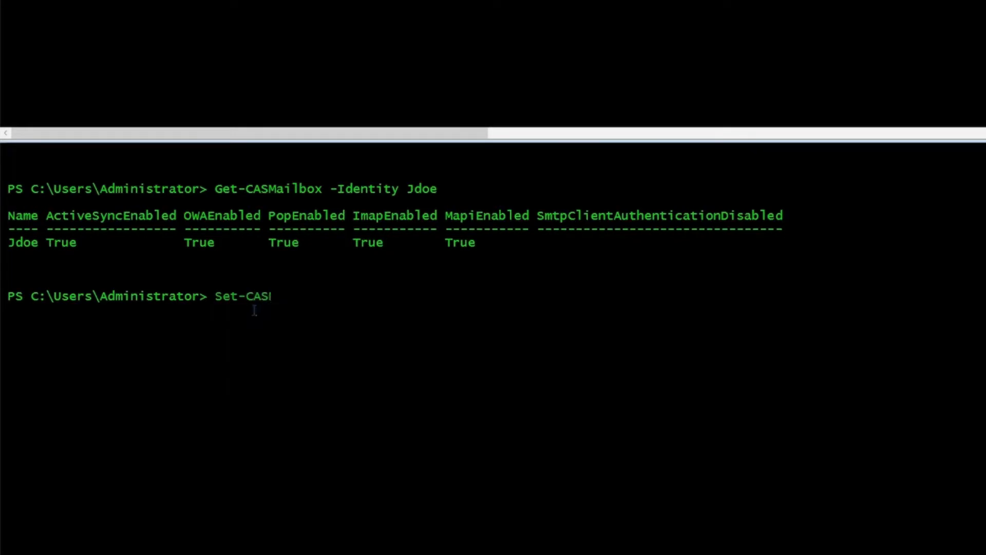
type("Mailbox -i")
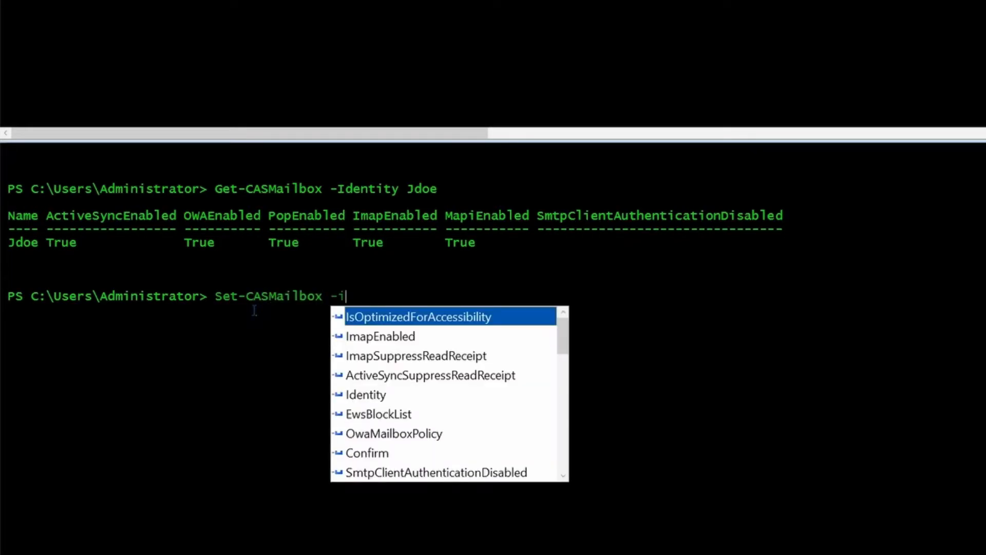
key("Tab")
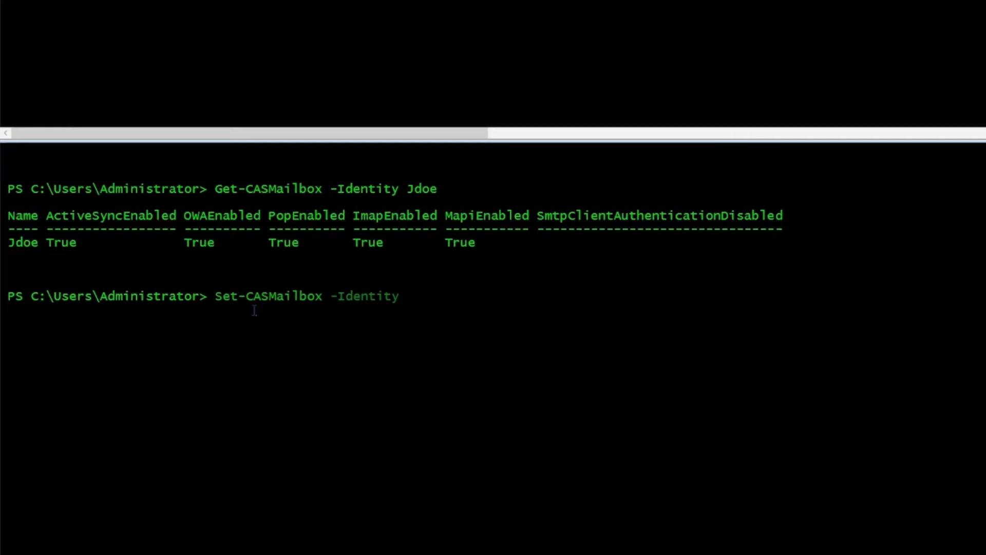
type("J")
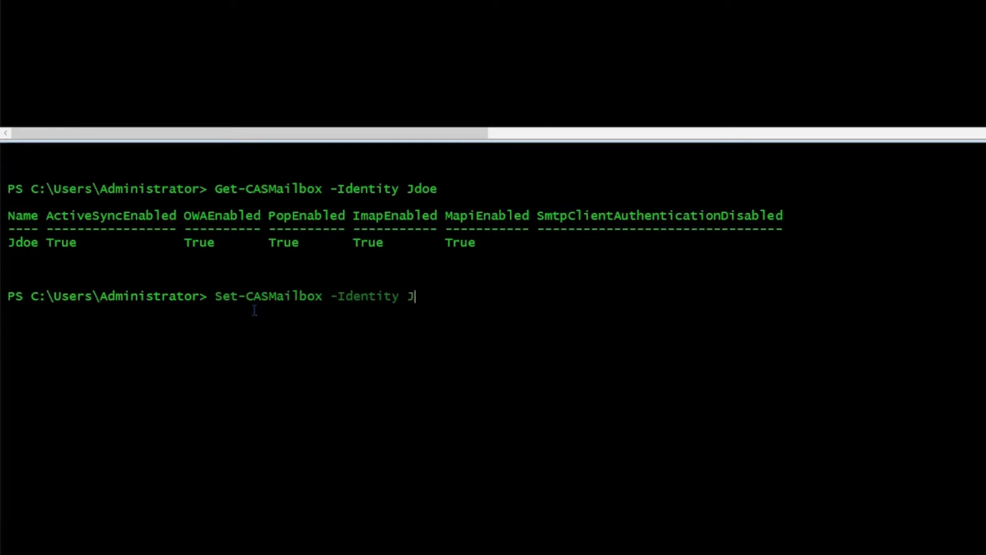
type("doe -OWAEnabled")
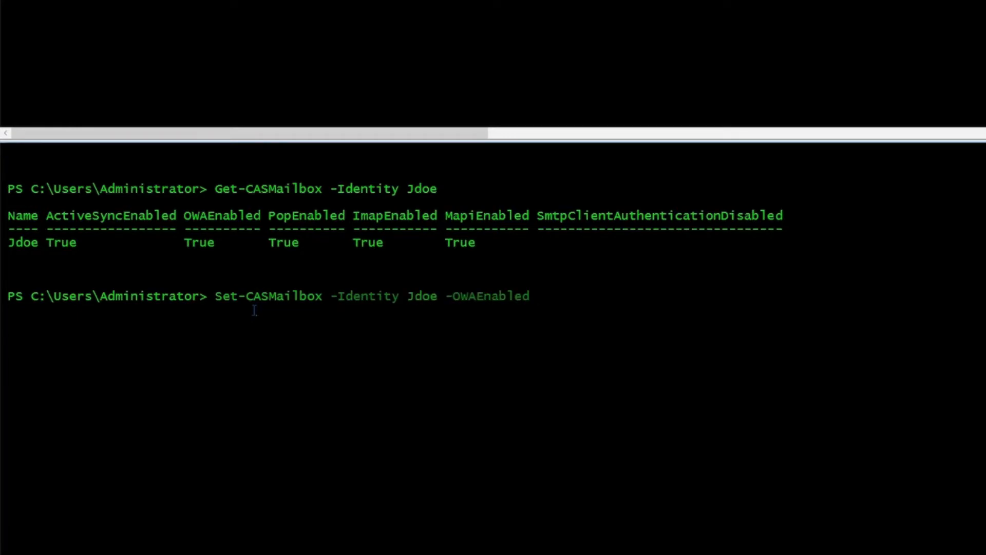
type("$")
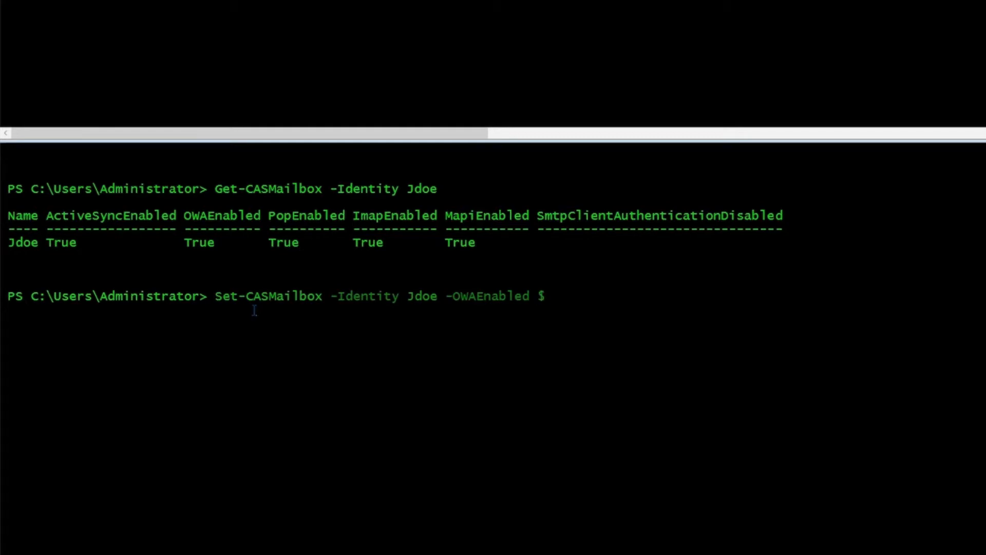
type("fa")
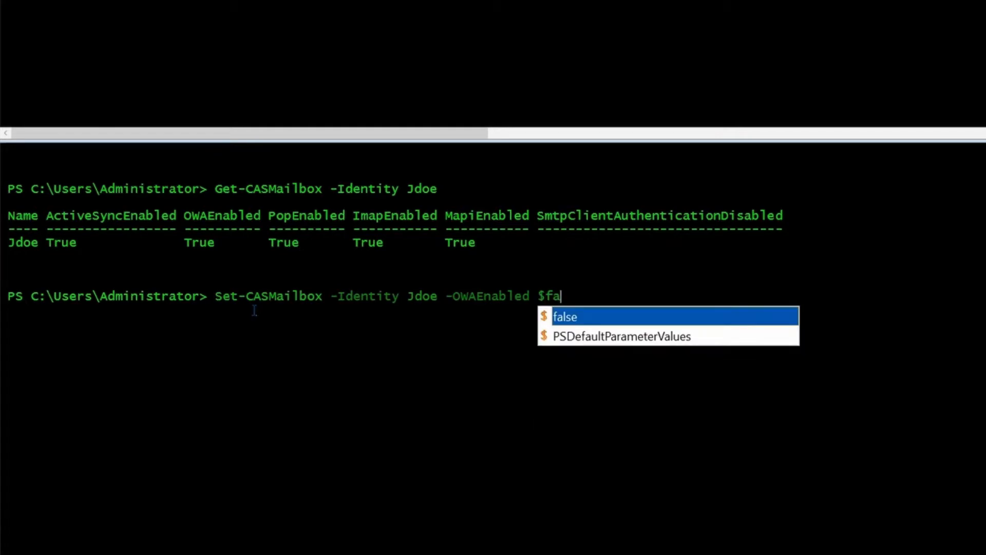
key("Enter")
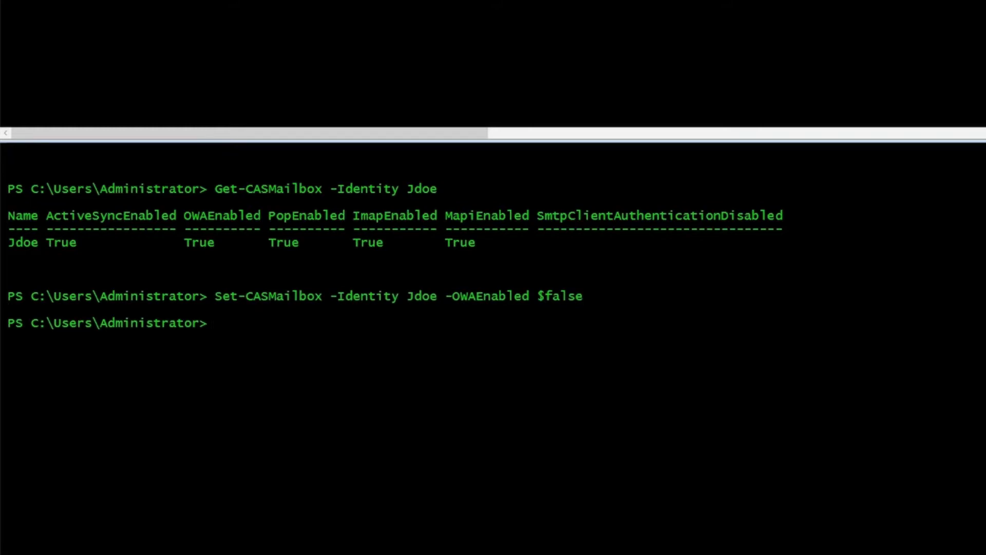
type("Get-CASMailbox -Identity Jdoe")
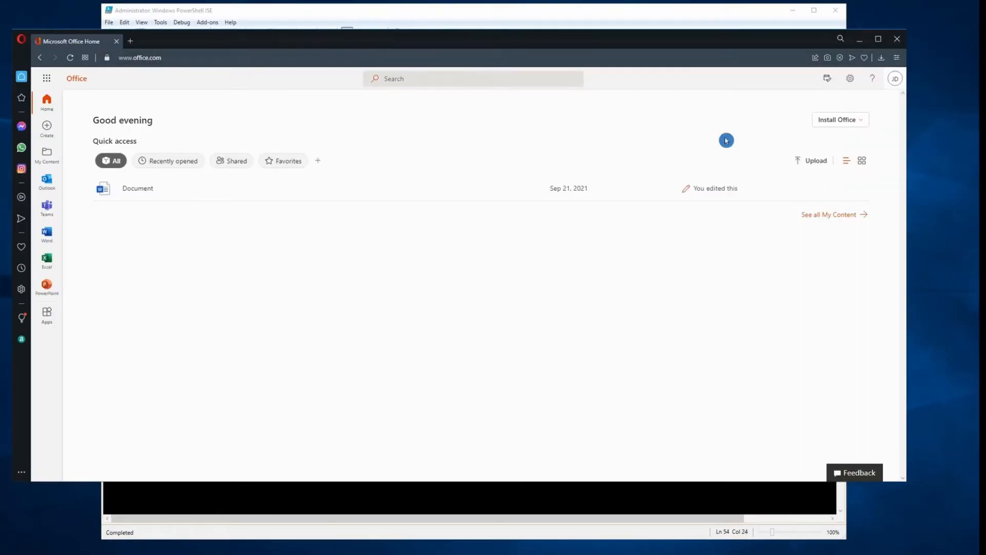
Open Outlook from office.com, sign in with the password and stay signed in.
left_click(894, 78)
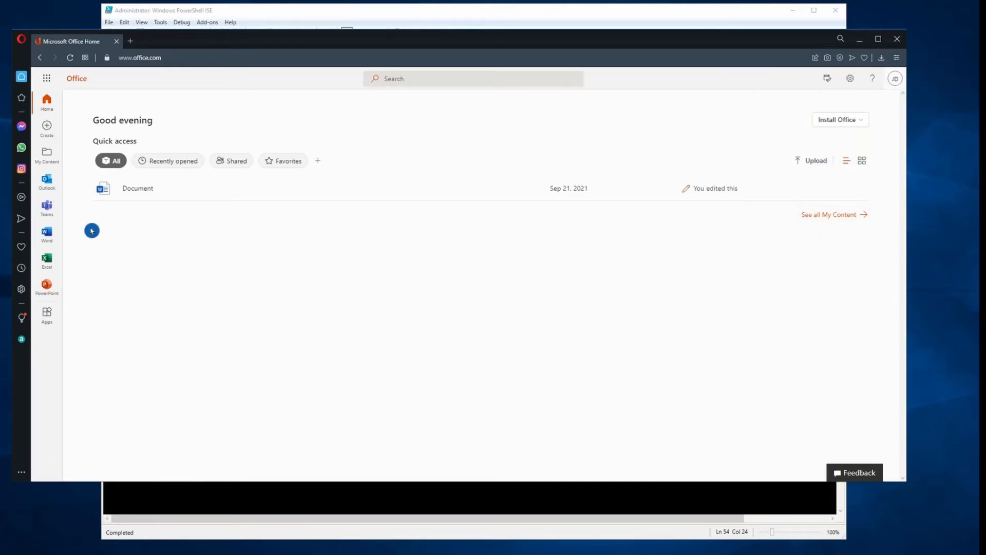
mouse_move(46, 181)
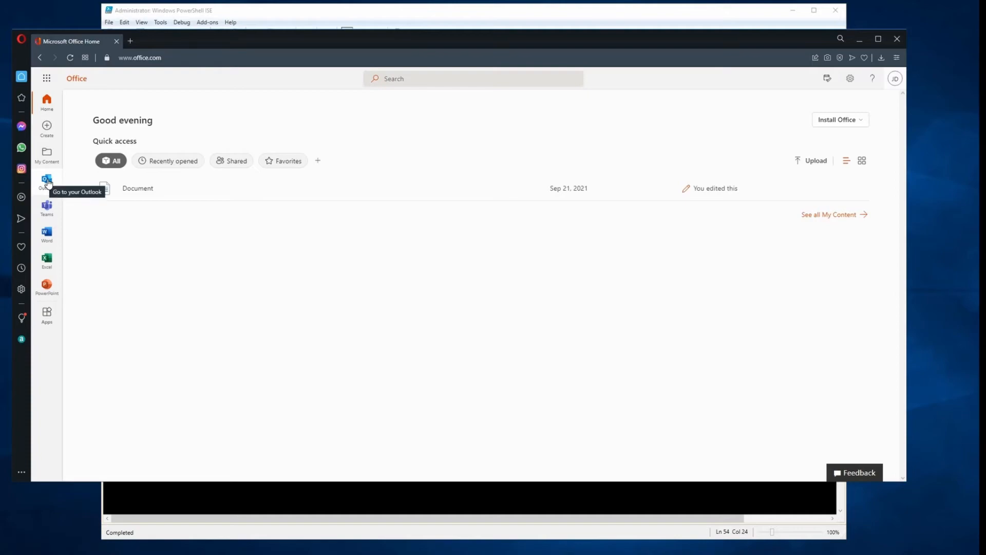
left_click(45, 183)
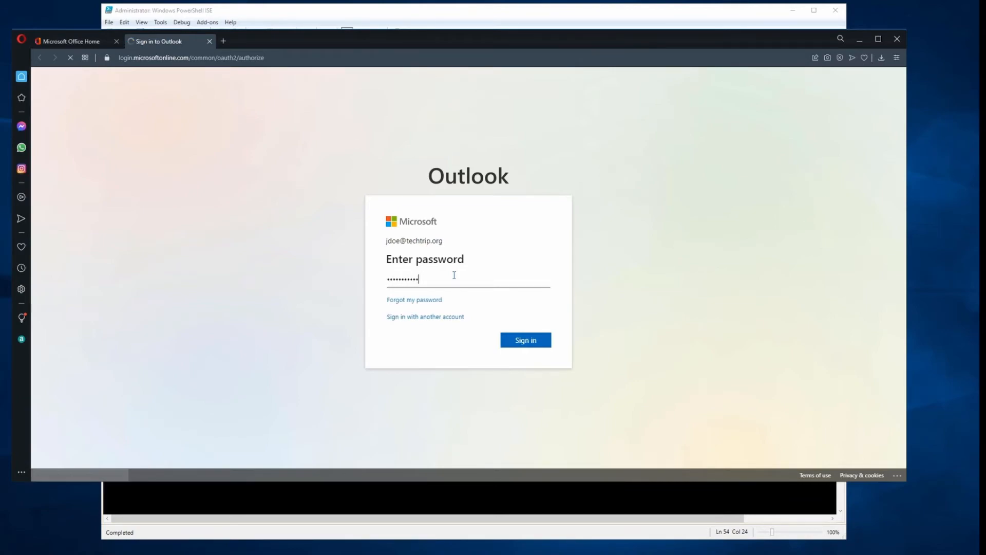
left_click(525, 339)
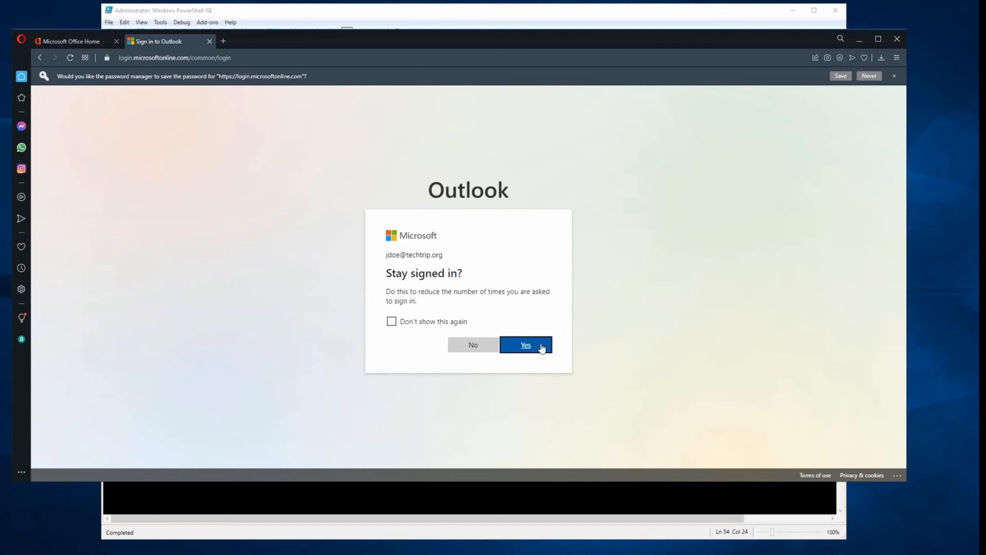
left_click(525, 345)
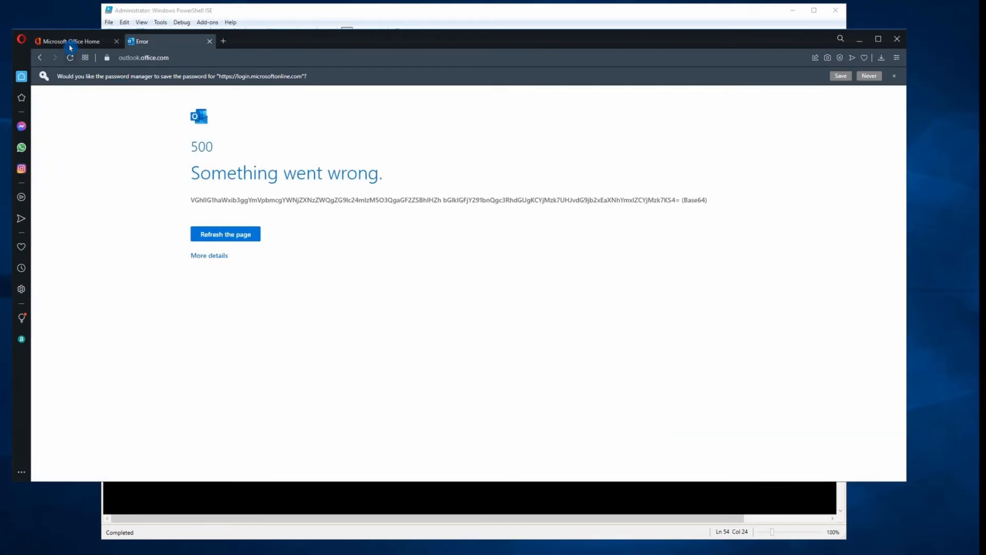
mouse_move(225, 217)
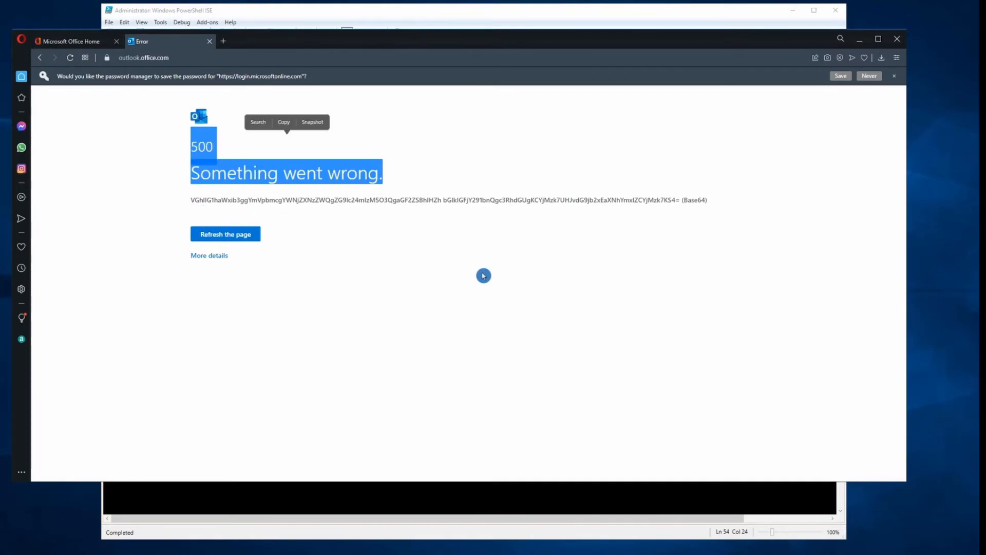
Clear the highlight on the 500 error message text.
left_click(209, 256)
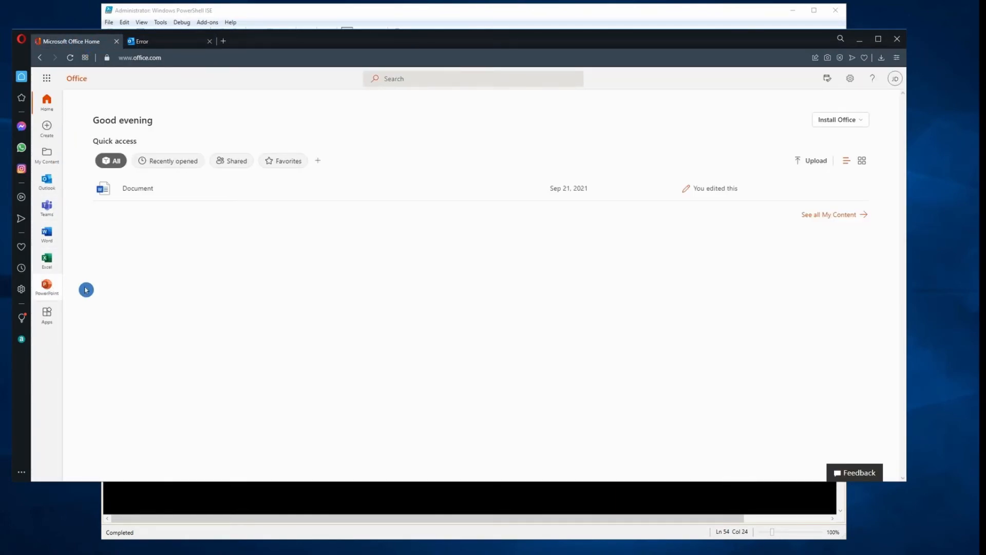
mouse_move(202, 285)
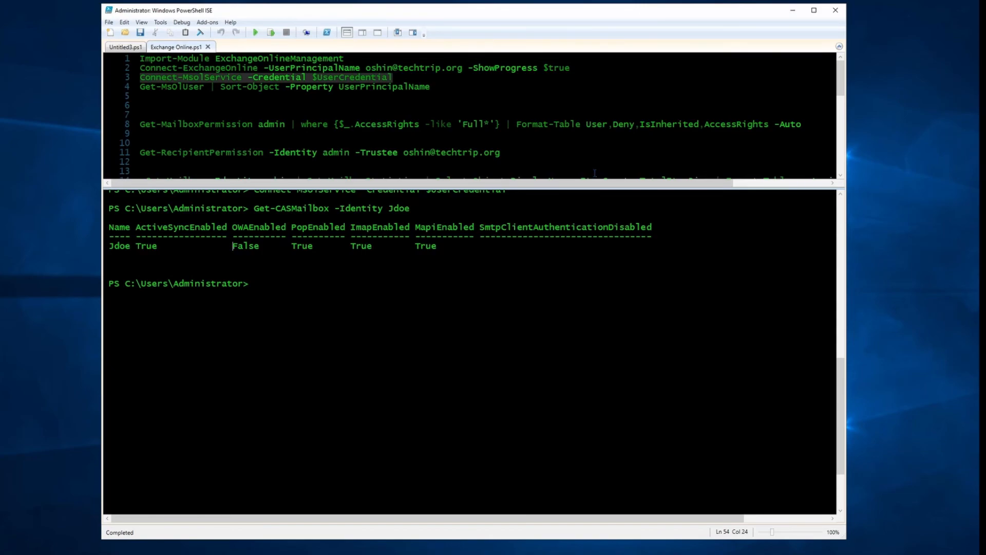
mouse_move(138, 422)
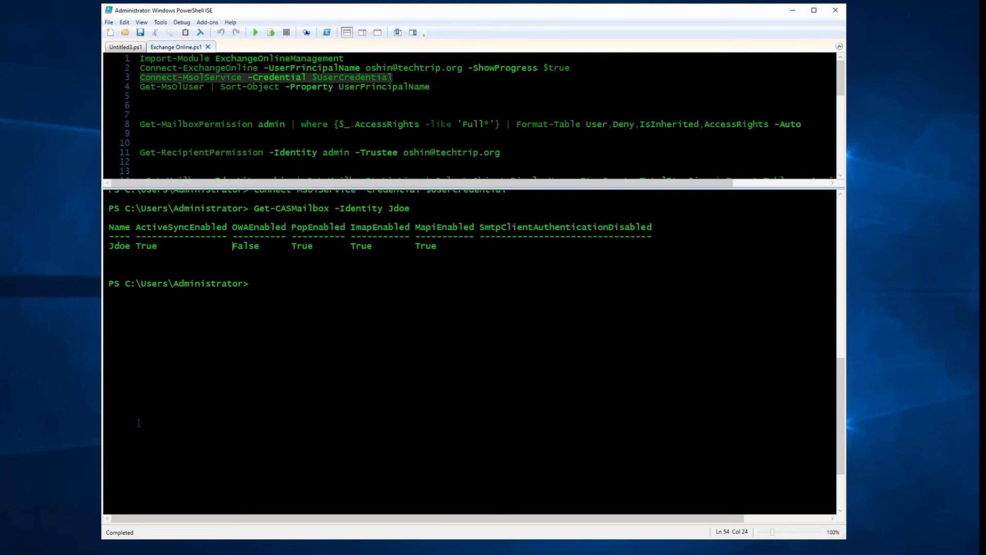
mouse_move(170, 397)
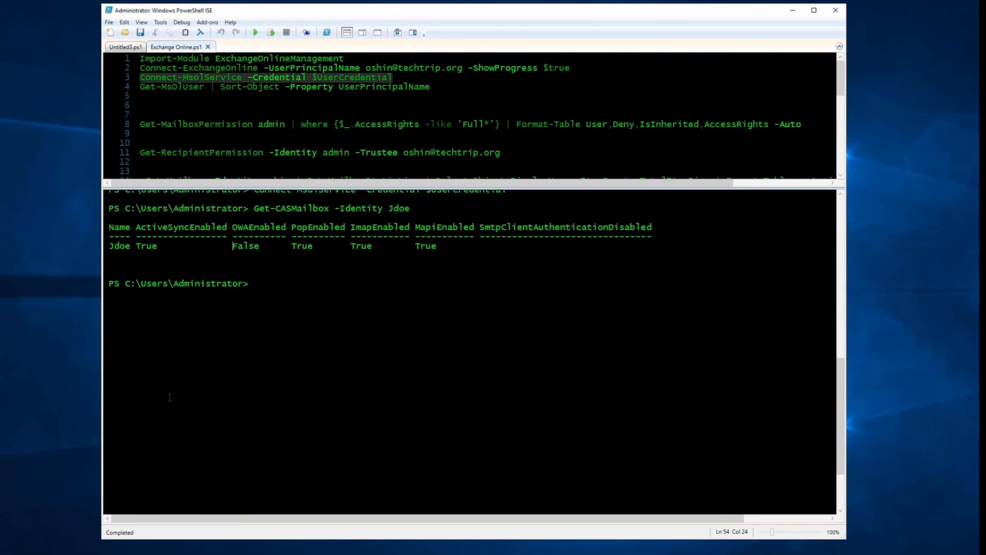